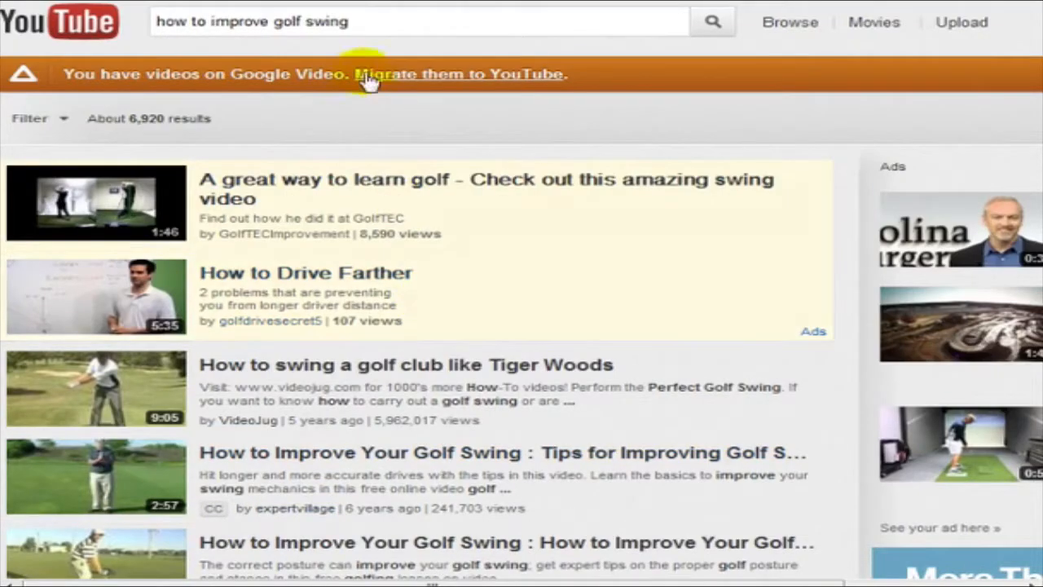
mouse_move(395, 22)
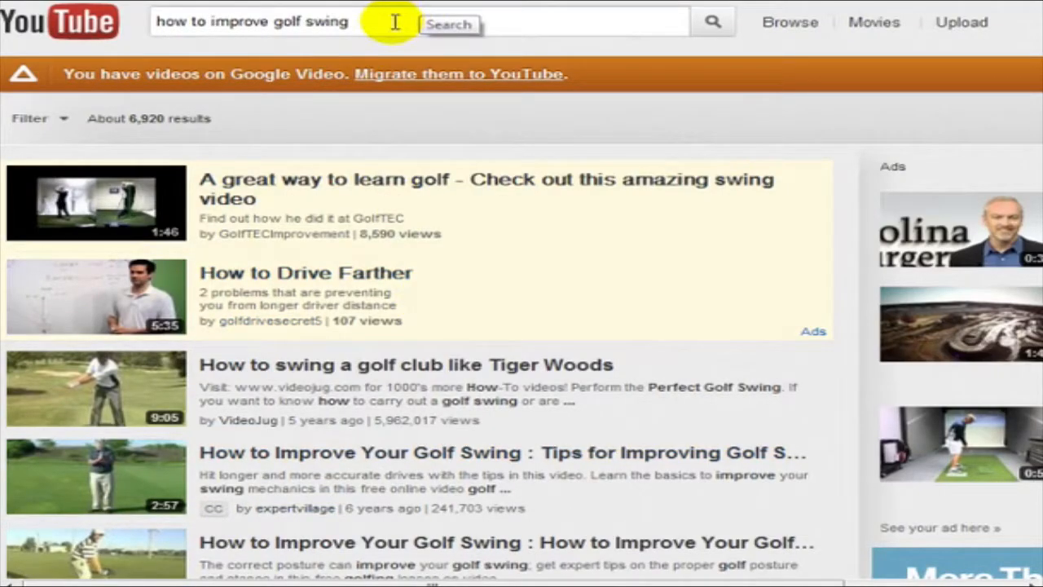
Step: Edit the YouTube search so it reads 'how to improve your golf swing'
scroll("down", 3)
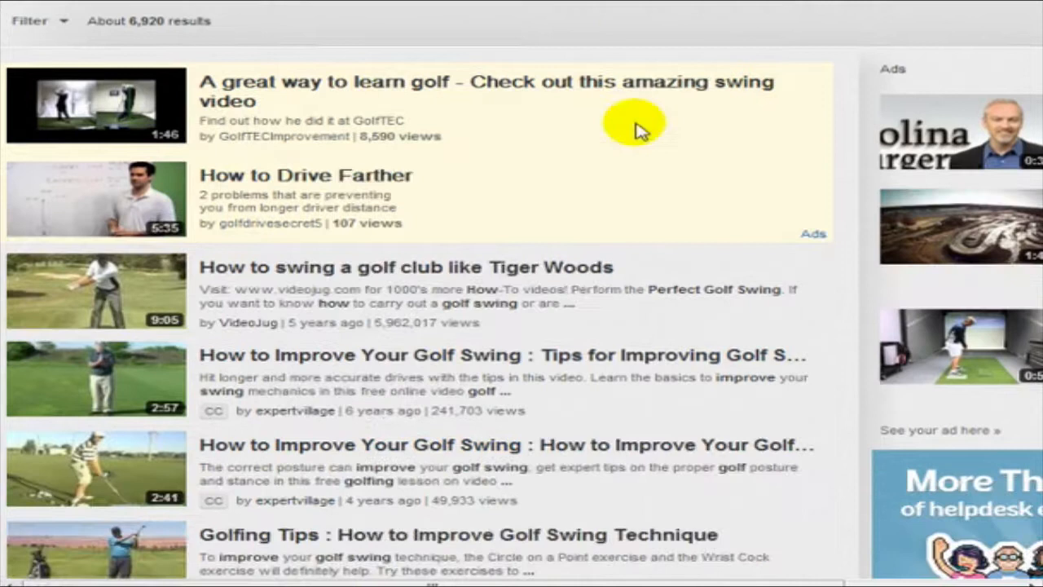
mouse_move(583, 256)
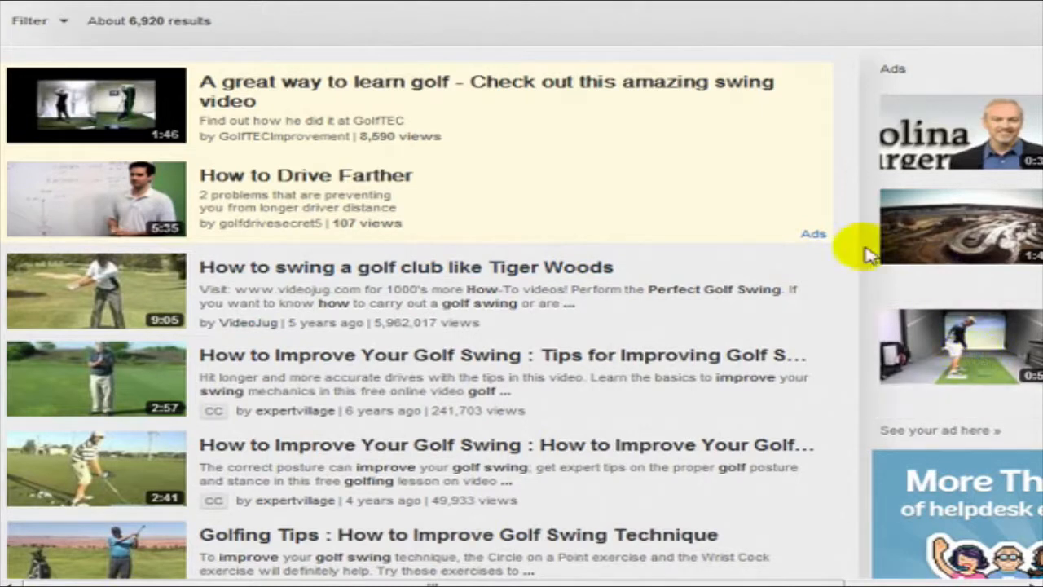
scroll("up", 3)
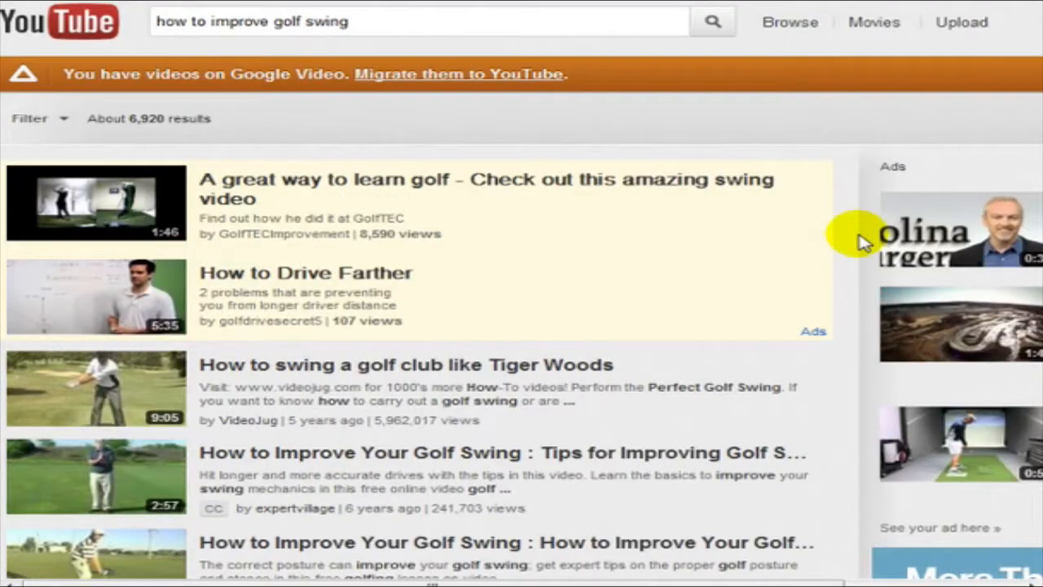
mouse_move(395, 31)
type("your ")
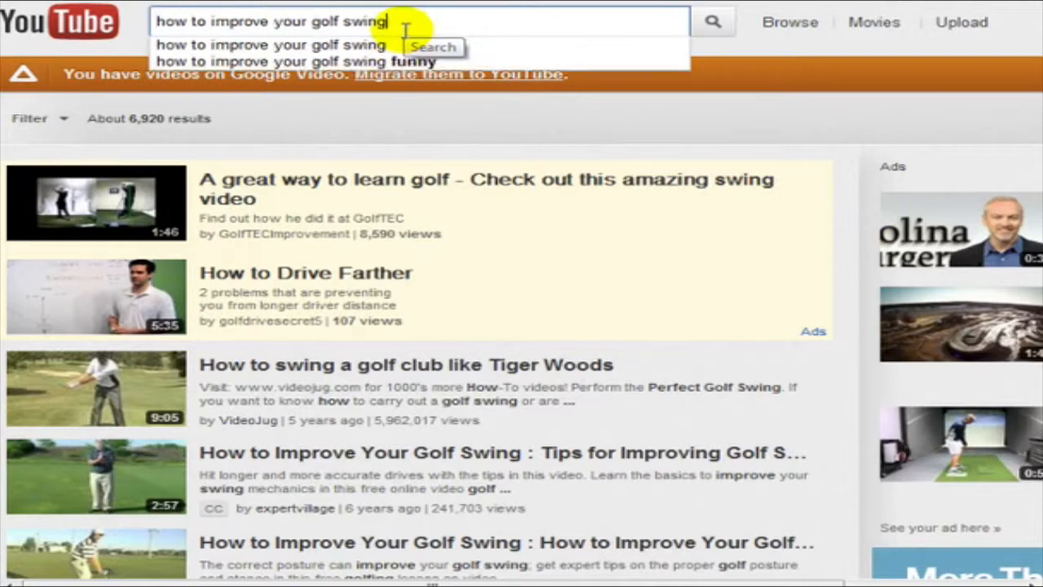
type("in")
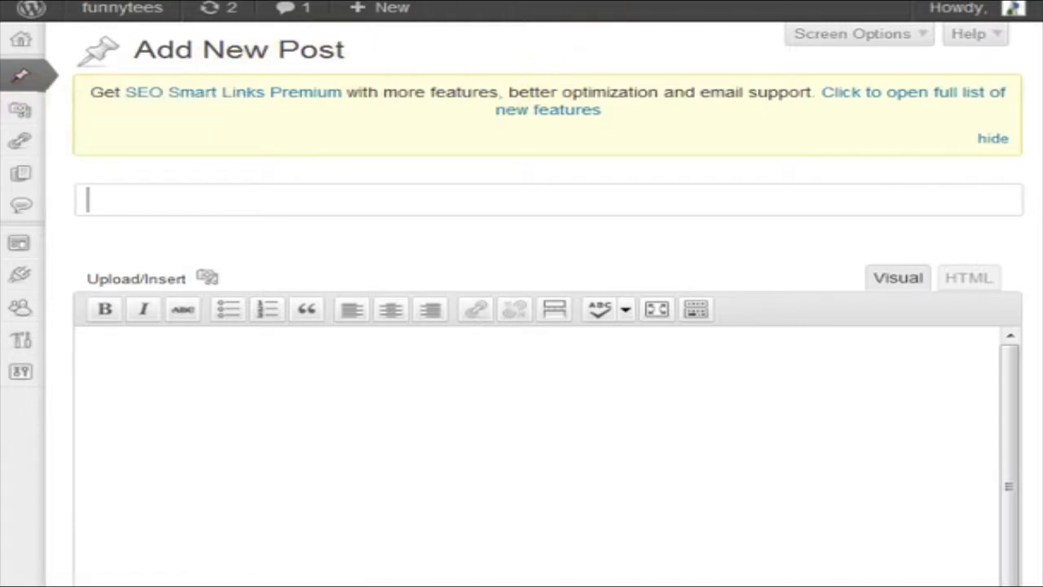
mouse_move(592, 93)
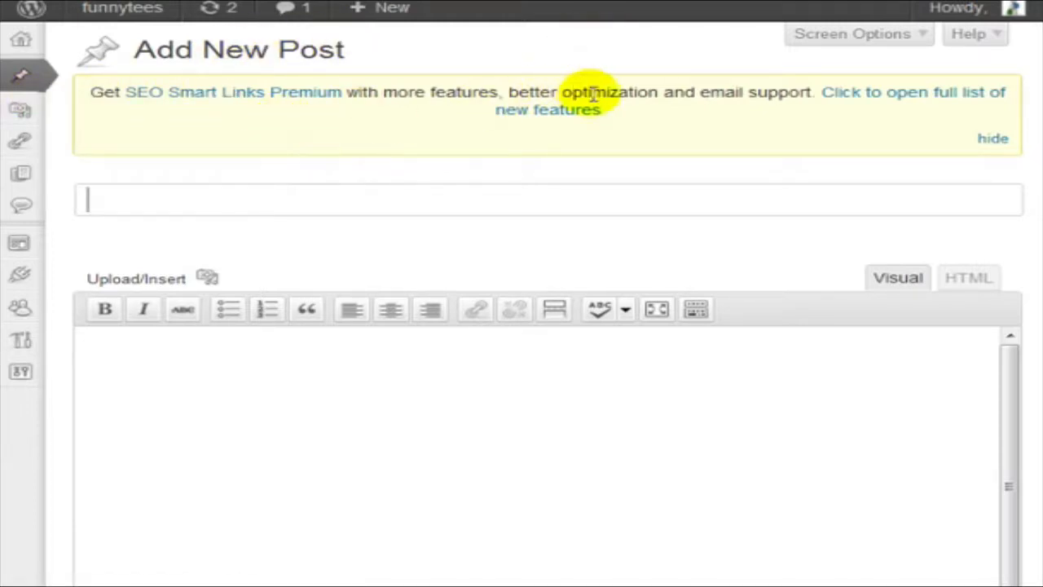
Step: Title the post 'How to improve your golf swing in 30 days' with a capital H
type("how to improve your golf swing in 30 days")
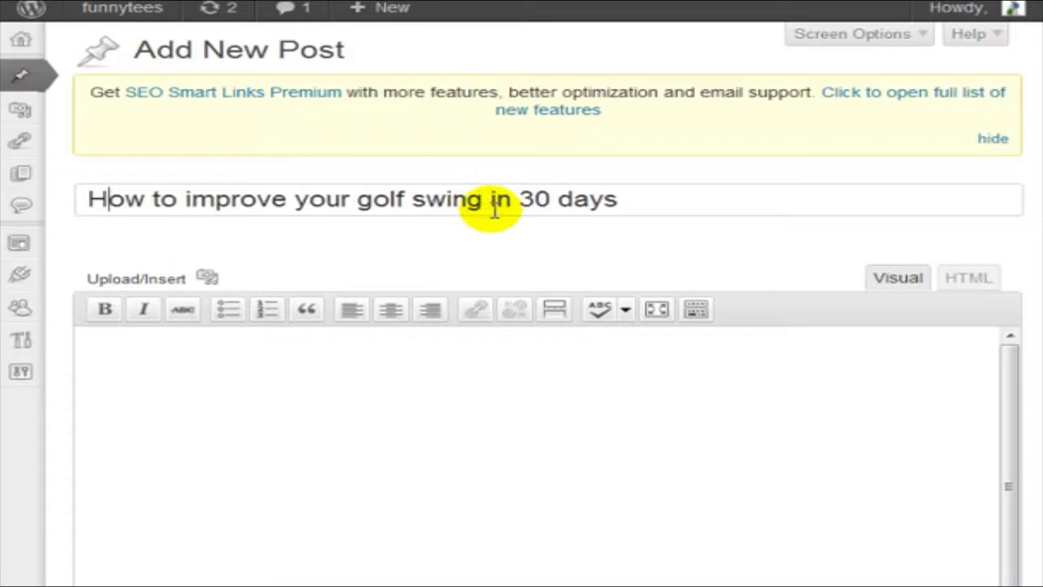
left_click(618, 199)
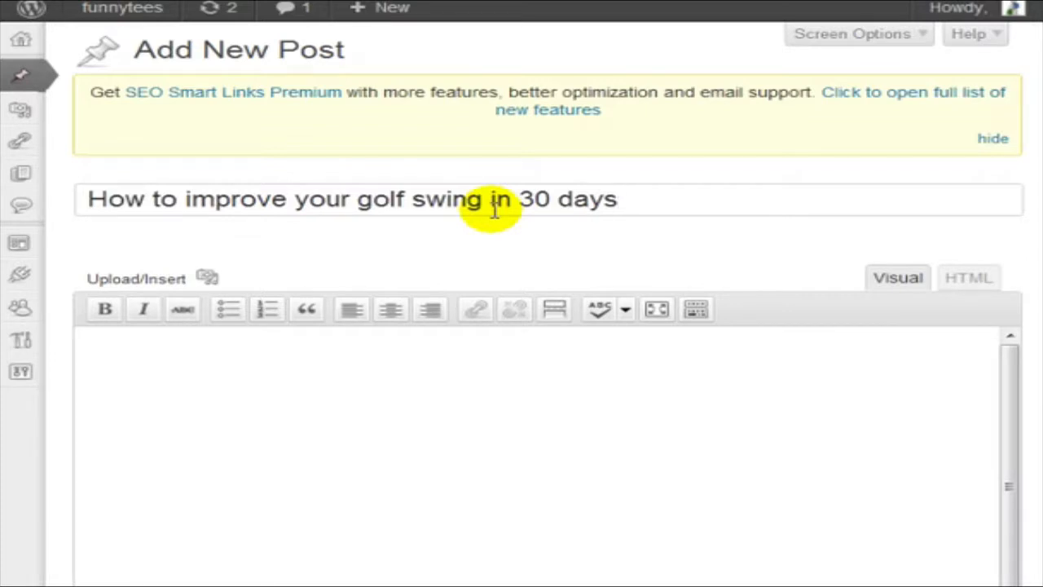
left_click(493, 199)
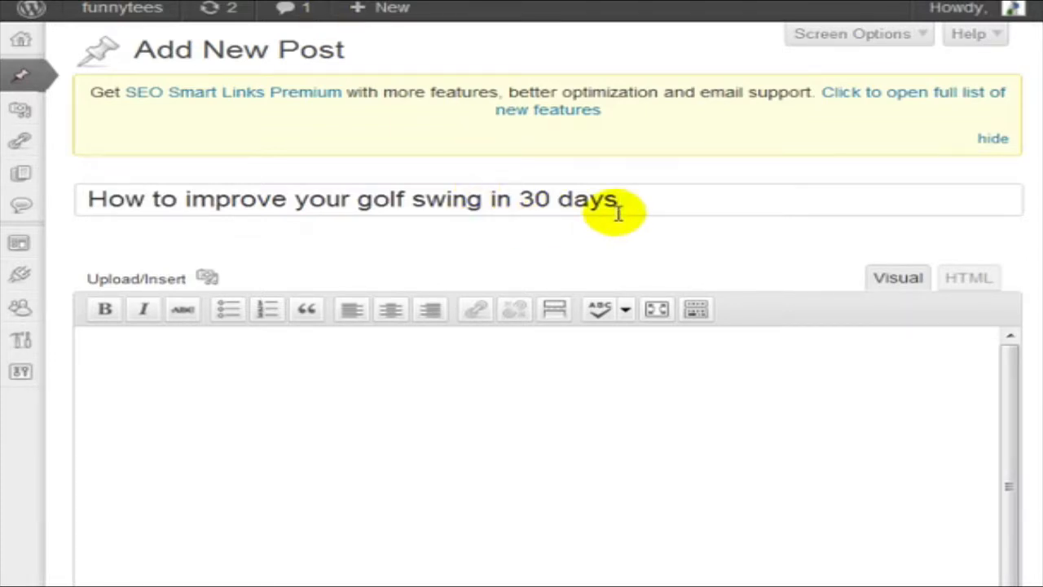
triple_click(350, 199)
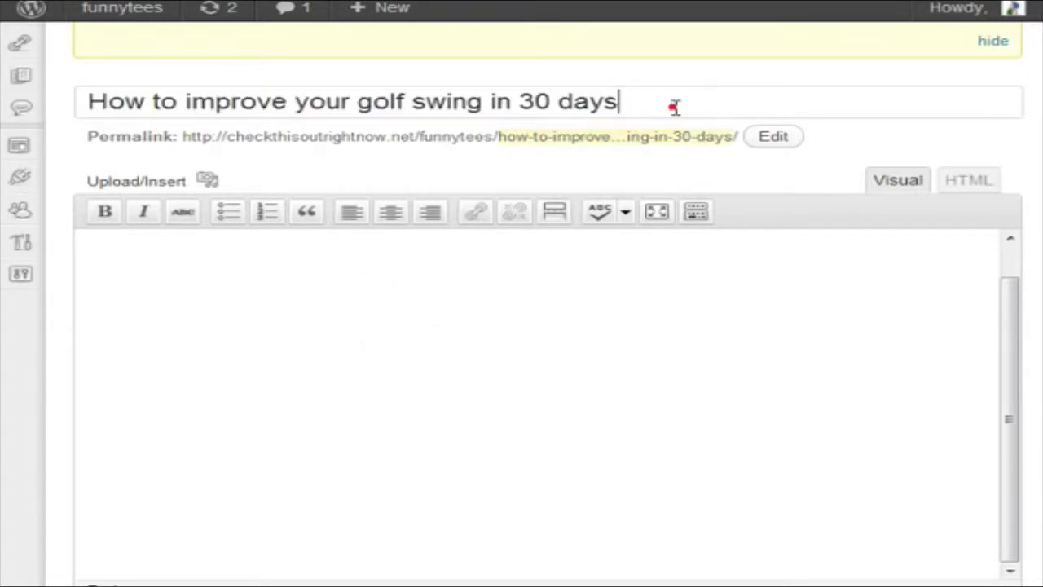
mouse_move(505, 379)
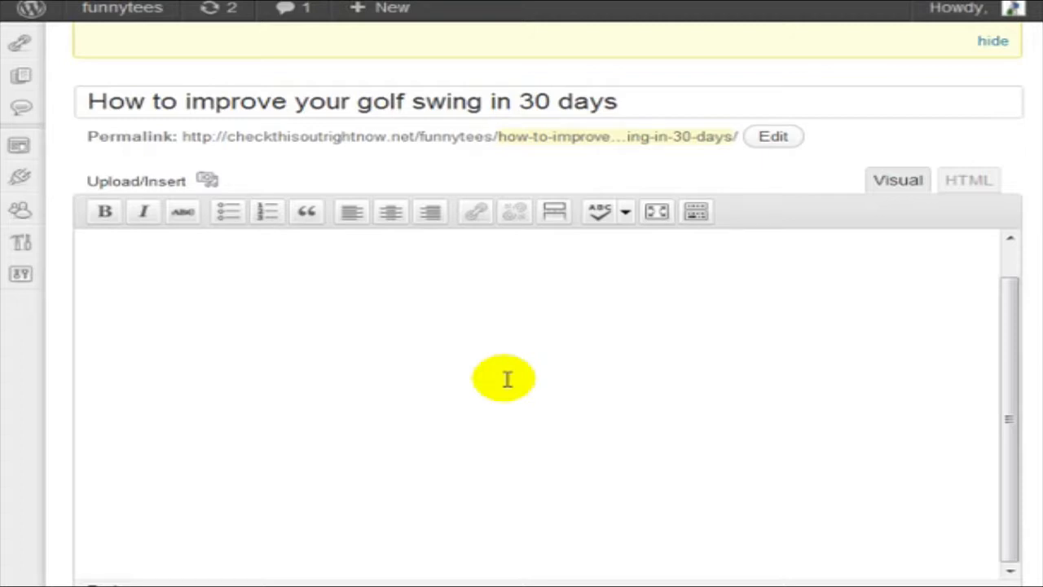
mouse_move(627, 90)
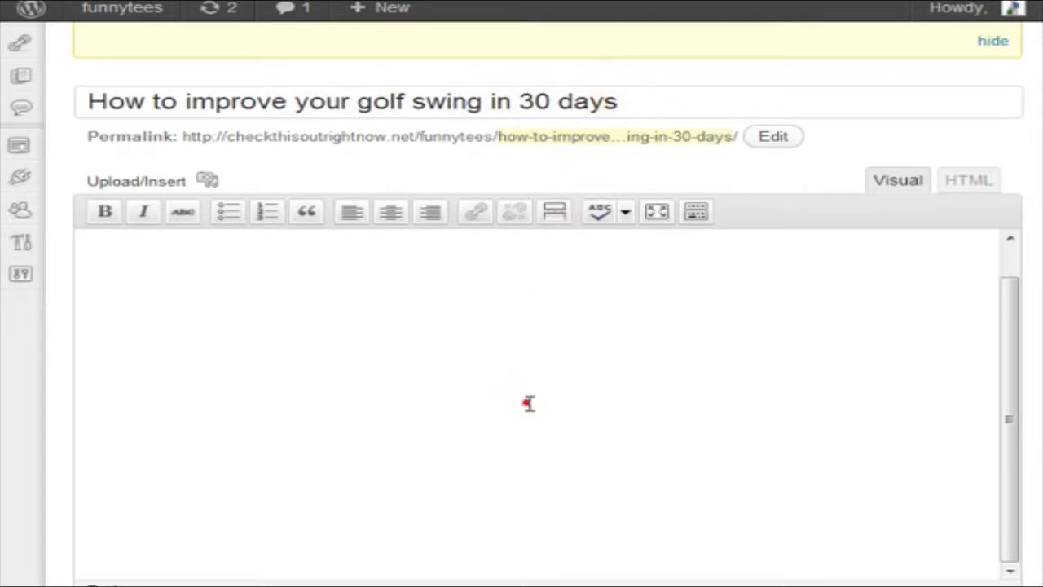
scroll("down", 3)
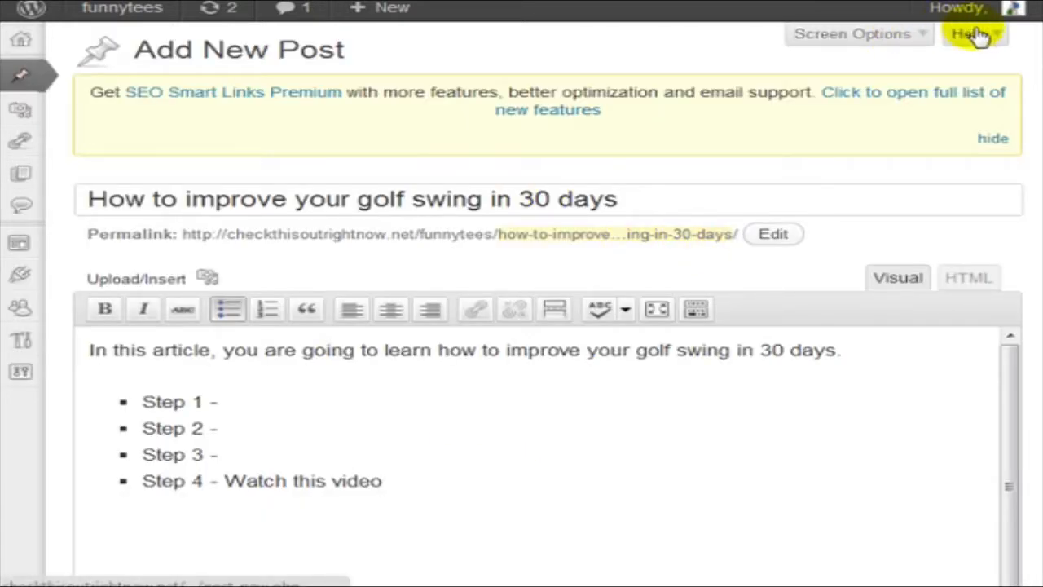
Step: Bold 'learn how to improve your golf swing in 30 days' in the intro sentence
scroll("down", 3)
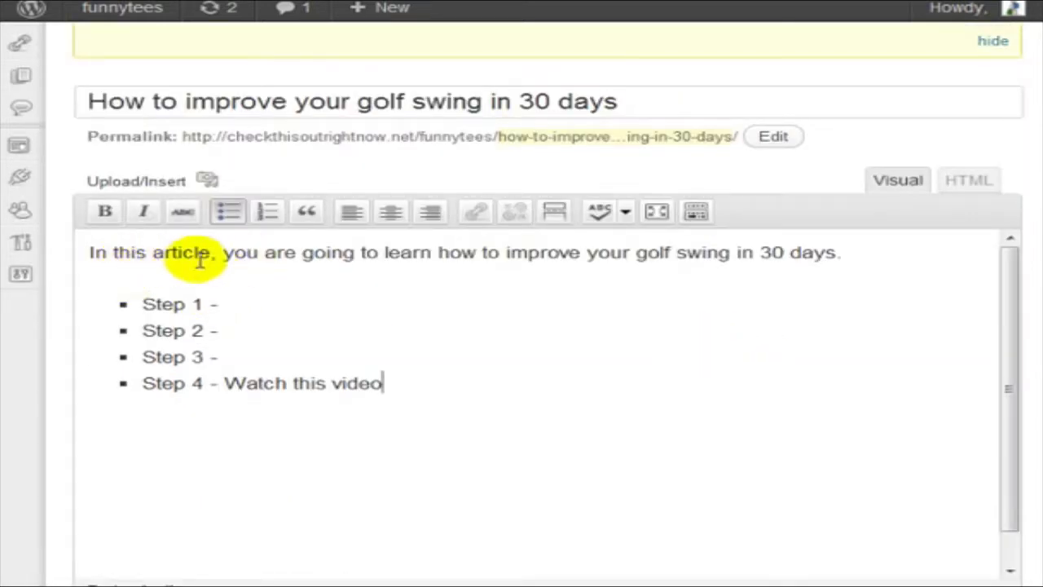
mouse_move(587, 253)
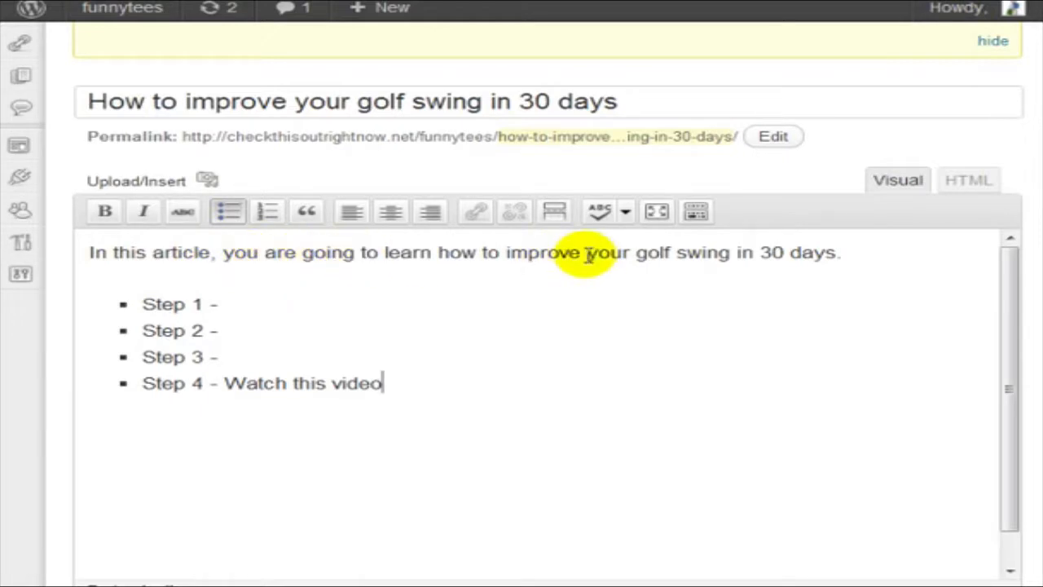
mouse_move(894, 260)
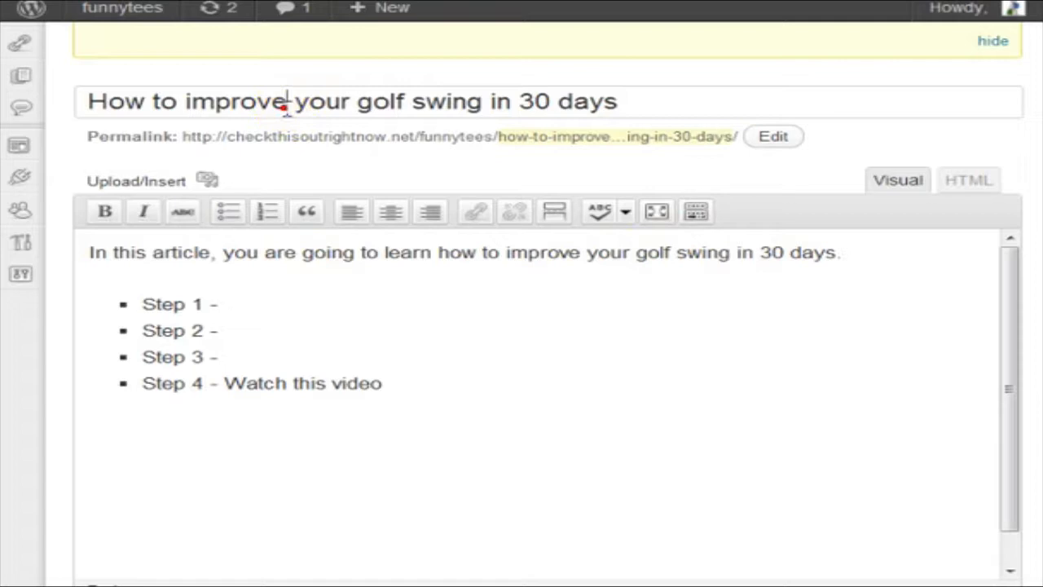
left_click_drag(232, 253, 840, 253)
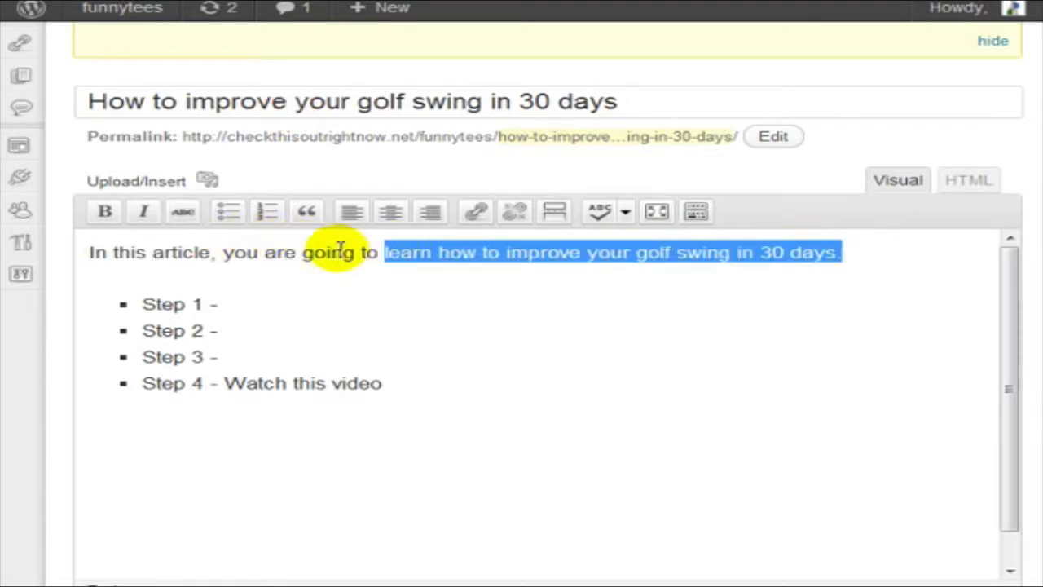
left_click(104, 211)
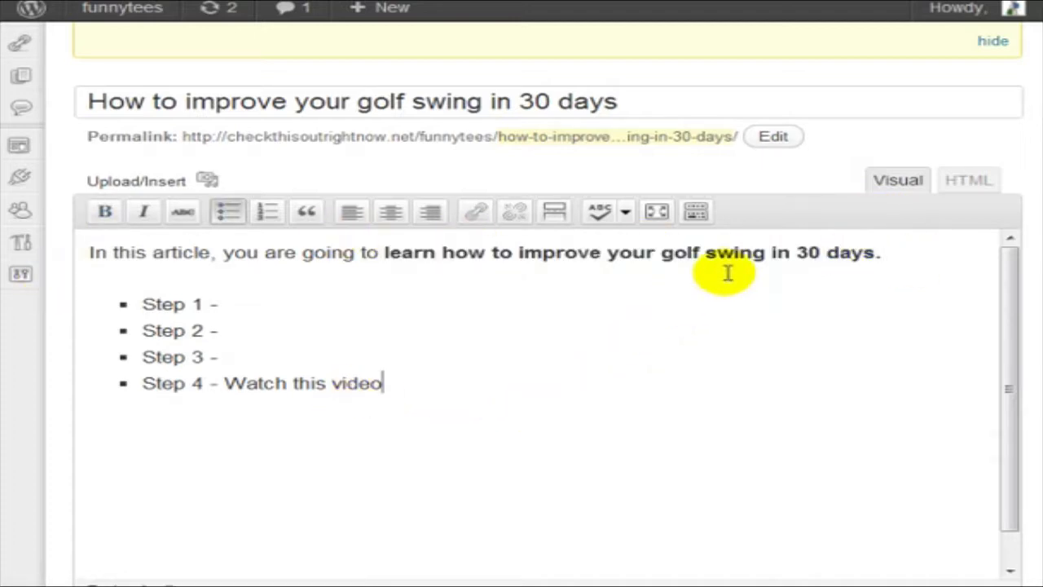
left_click_drag(384, 252, 541, 252)
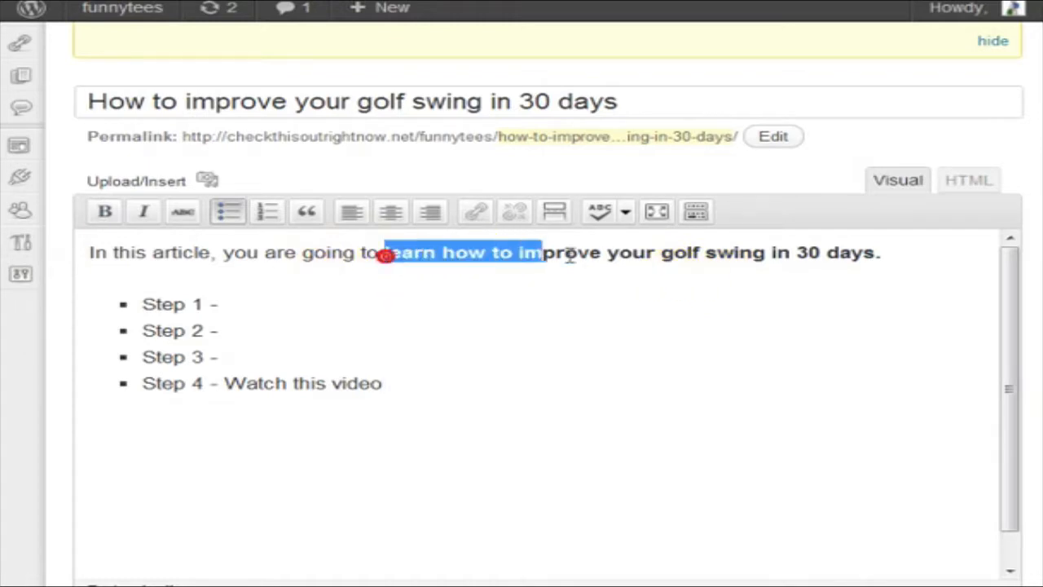
left_click(105, 212)
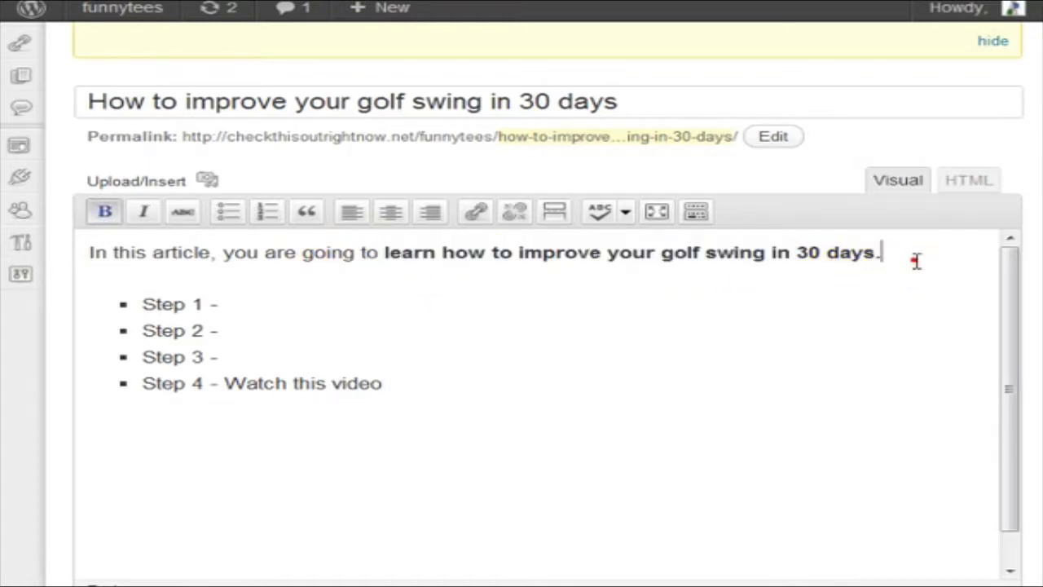
mouse_move(970, 65)
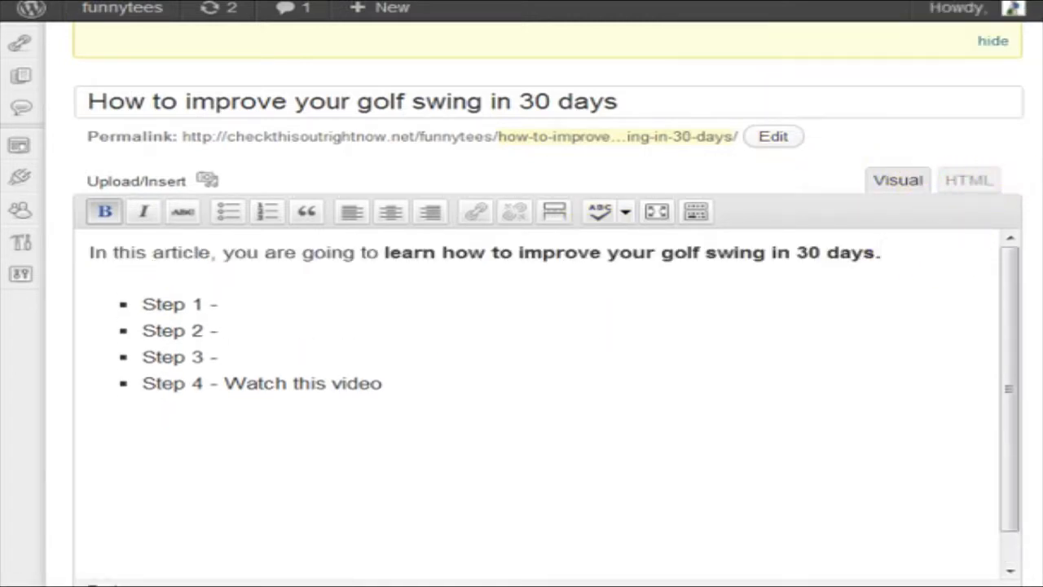
scroll("down", 3)
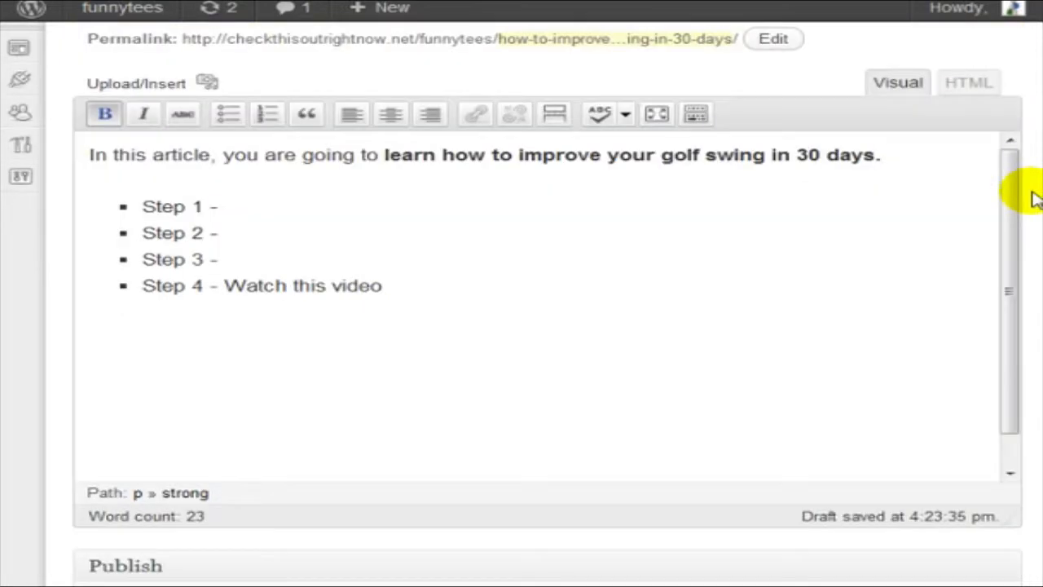
left_click(881, 155)
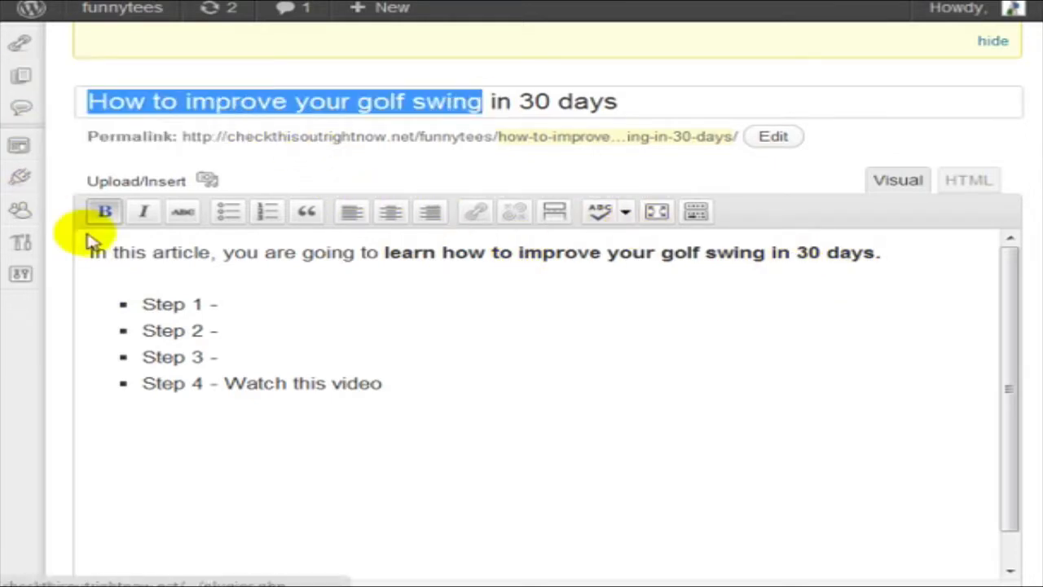
scroll("down", 3)
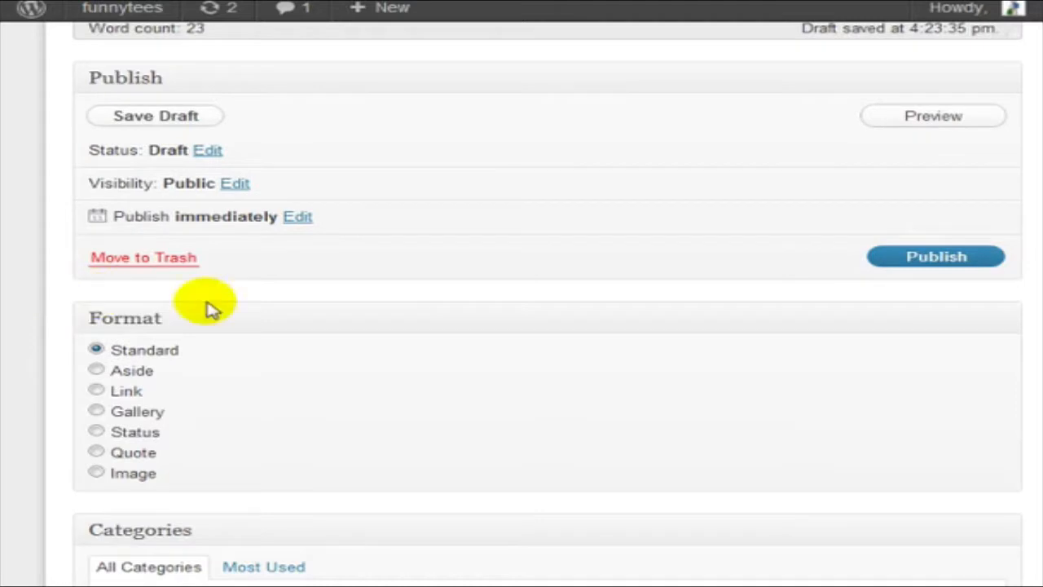
scroll("down", 3)
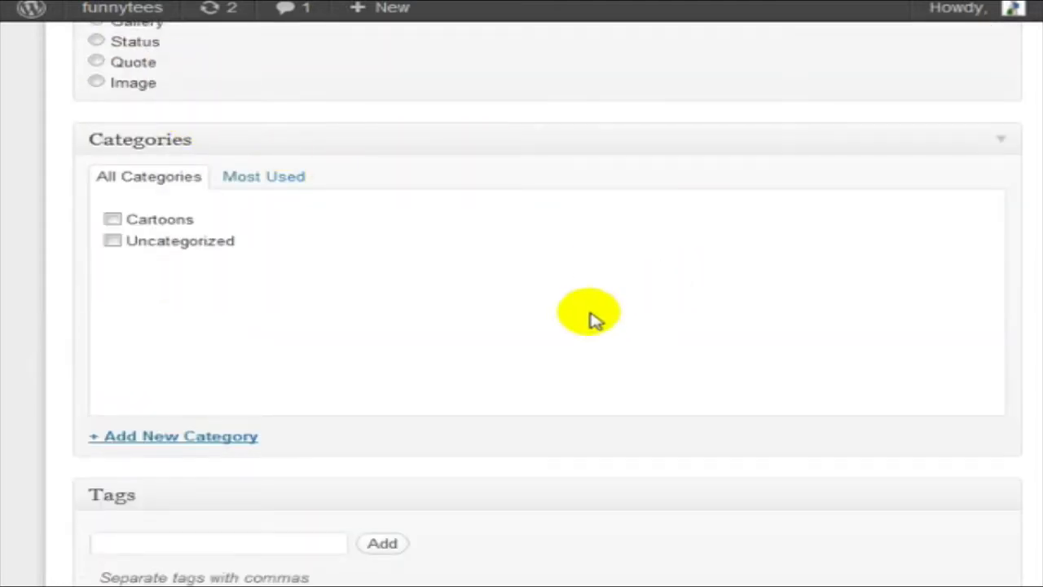
scroll("down", 3)
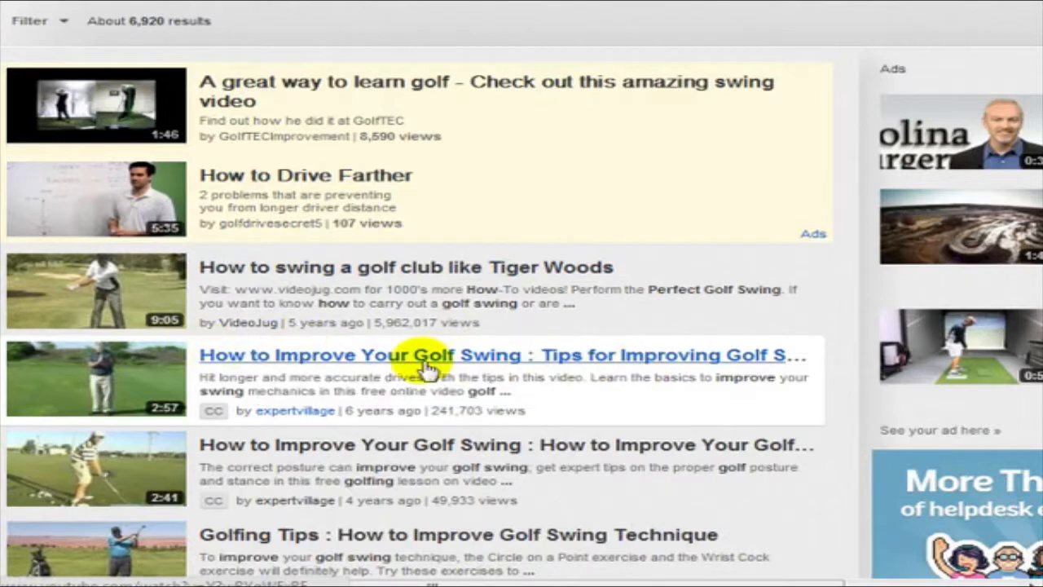
mouse_move(367, 363)
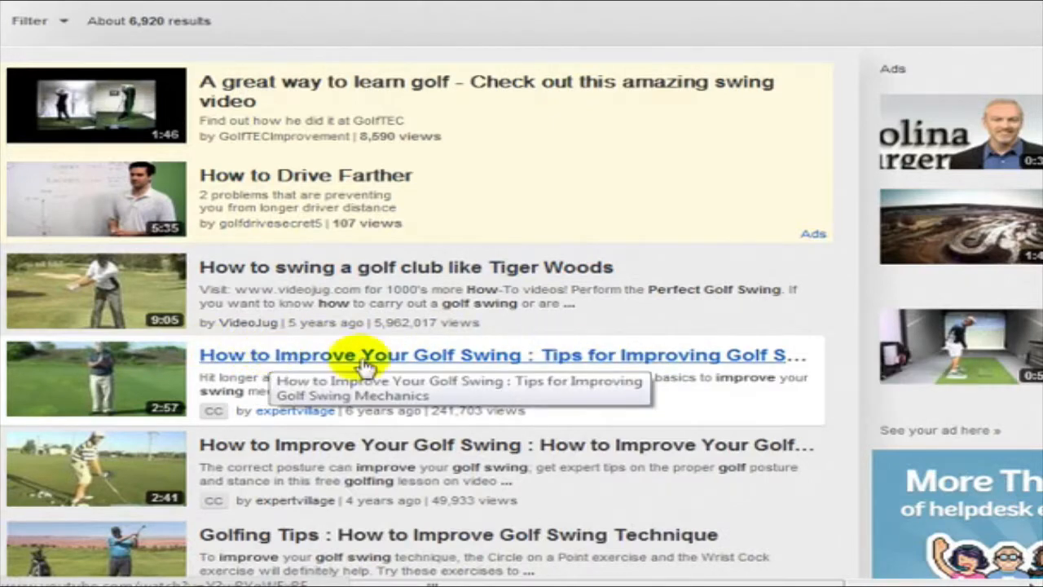
Step: Scroll the results to find the expertvillage golf swing tips video
scroll("down", 3)
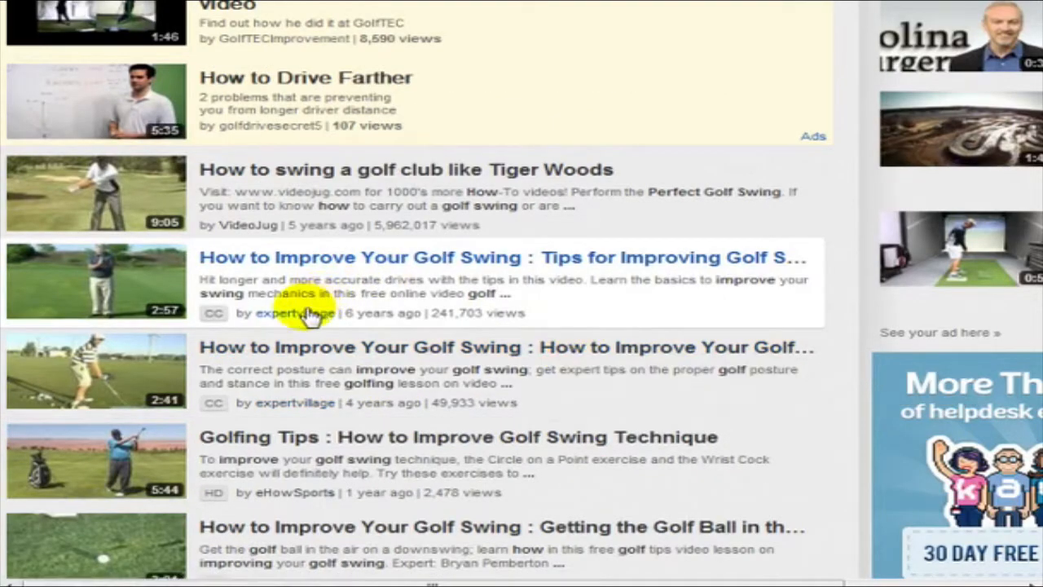
mouse_move(310, 334)
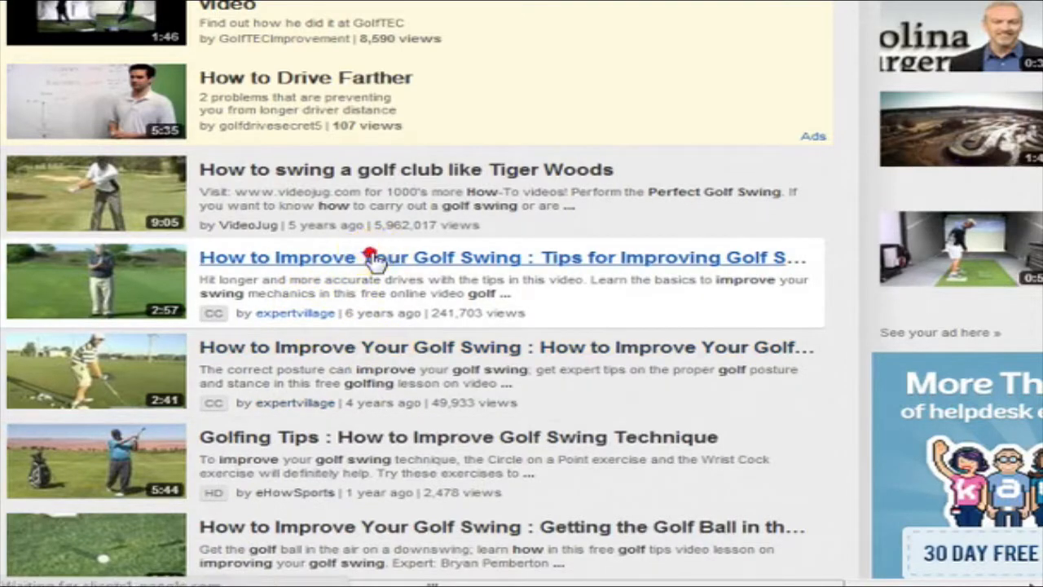
Step: Open the 'Tips for Improving Golf Swing' video and highlight its title text
left_click(375, 257)
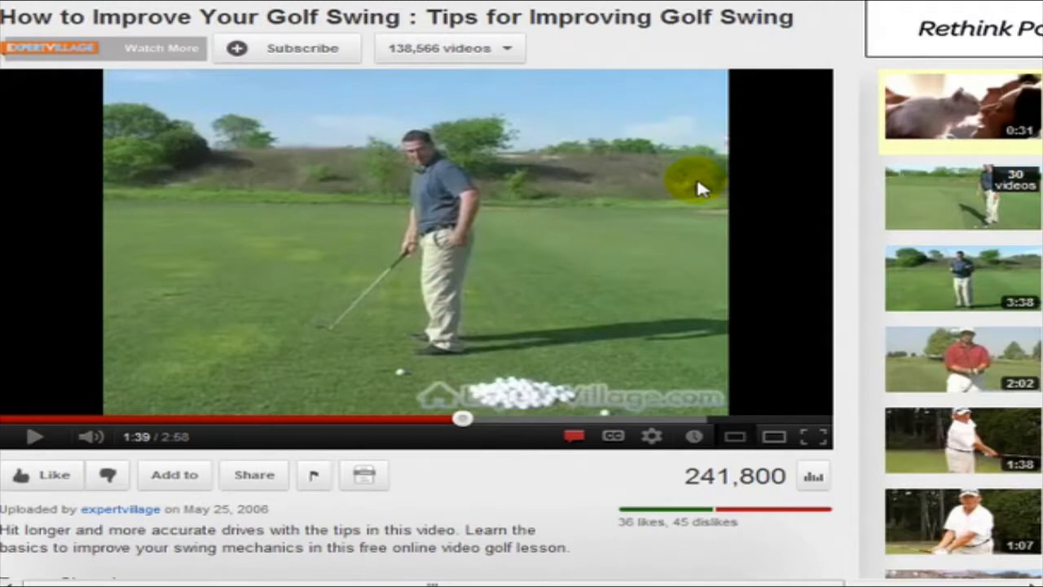
mouse_move(788, 154)
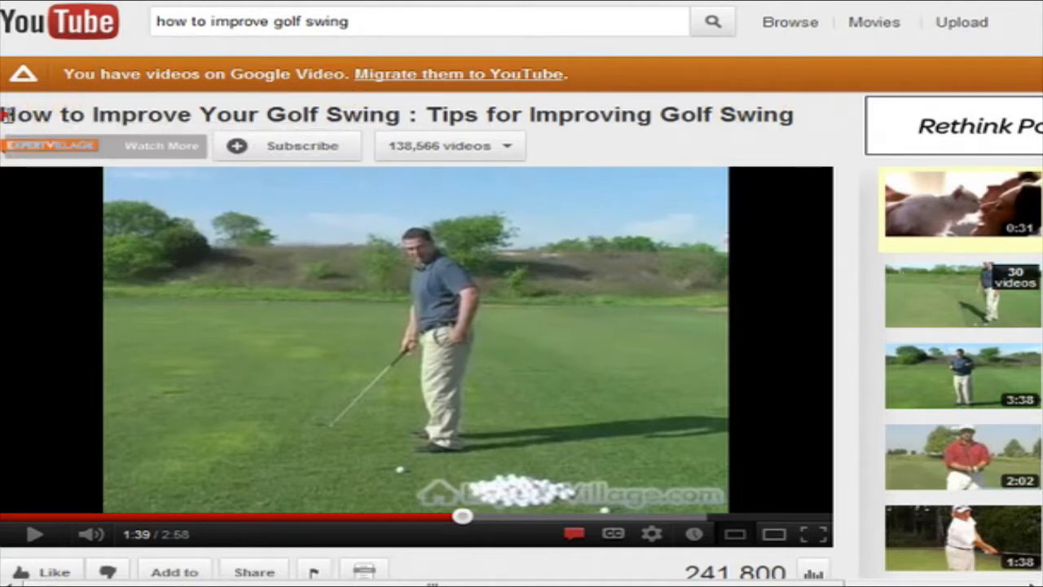
left_click_drag(4, 114, 408, 114)
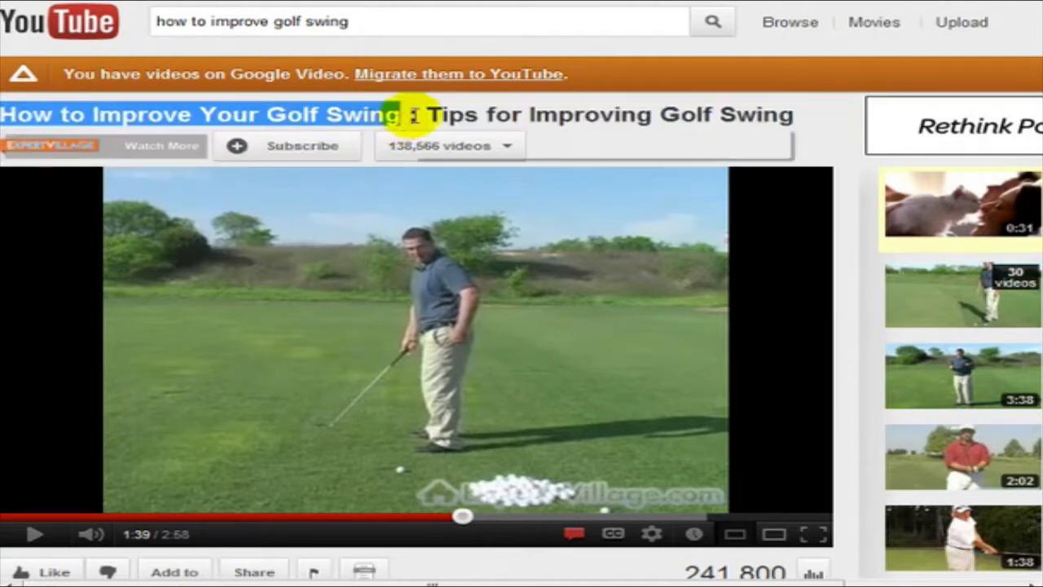
left_click_drag(424, 115, 795, 114)
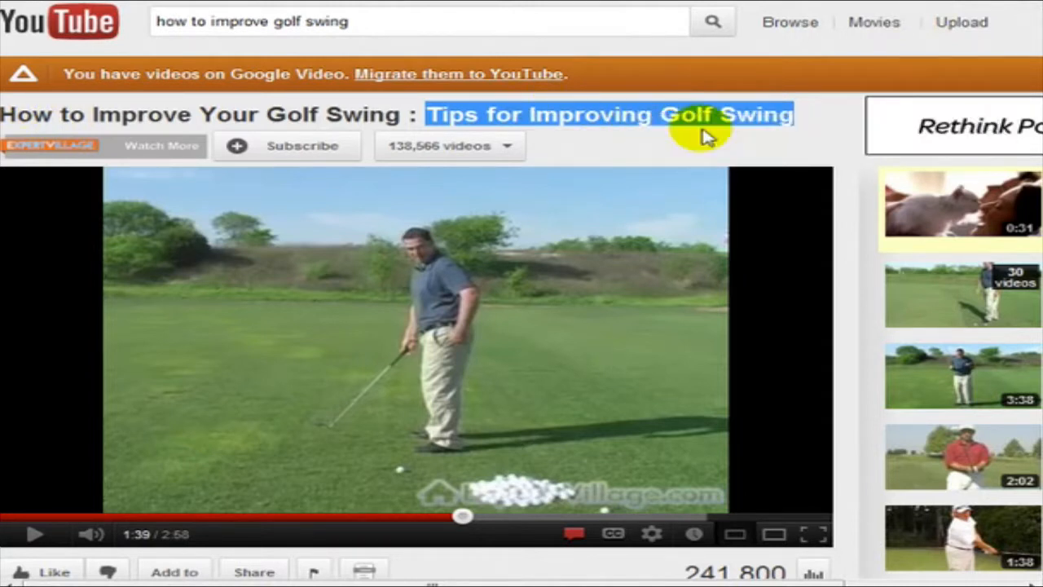
mouse_move(310, 130)
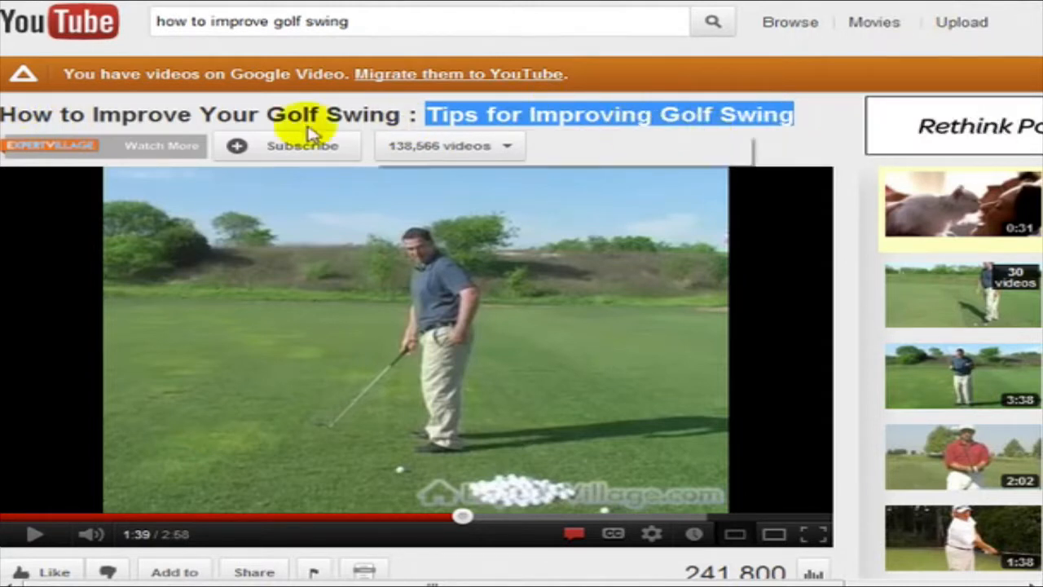
mouse_move(844, 143)
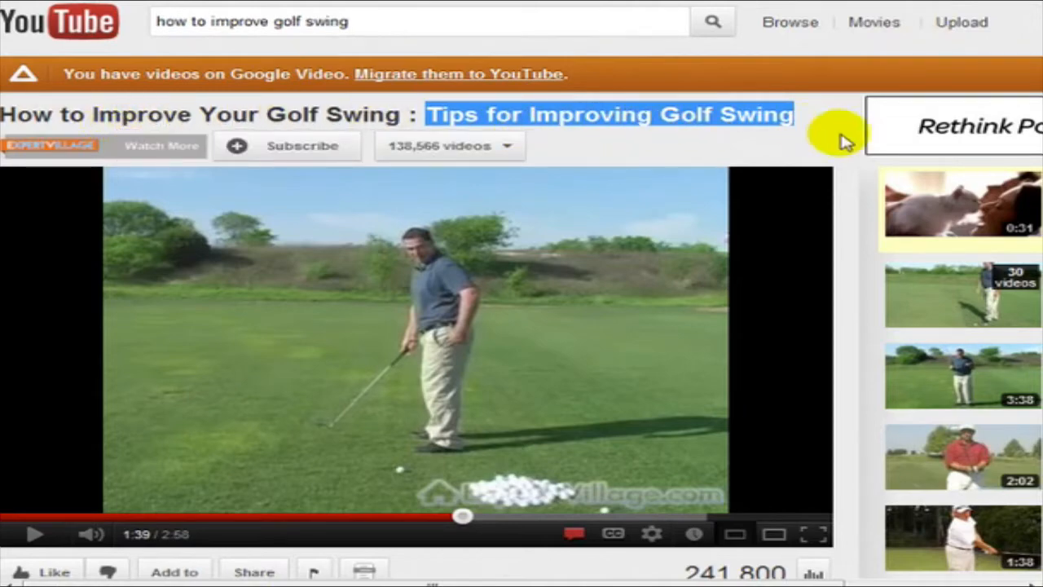
Step: Expand the video description and select parts of Glenn Amato's bio text
scroll("down", 3)
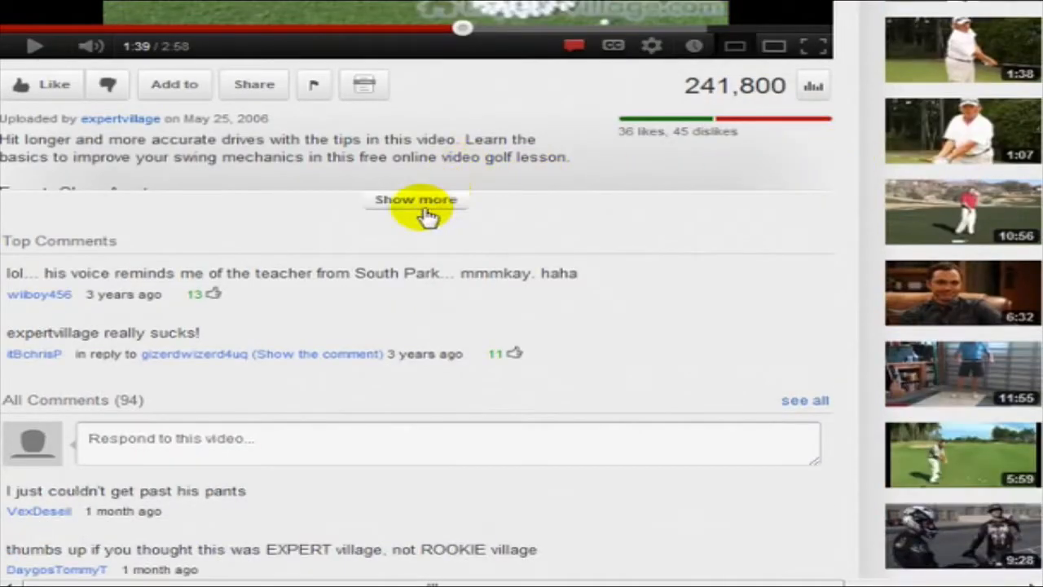
left_click(415, 200)
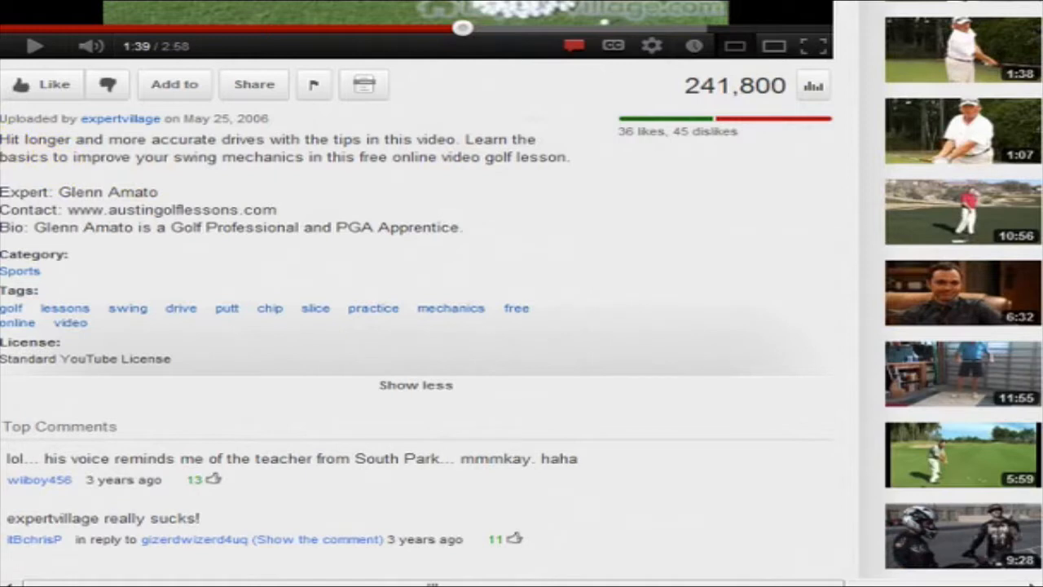
left_click_drag(0, 138, 461, 226)
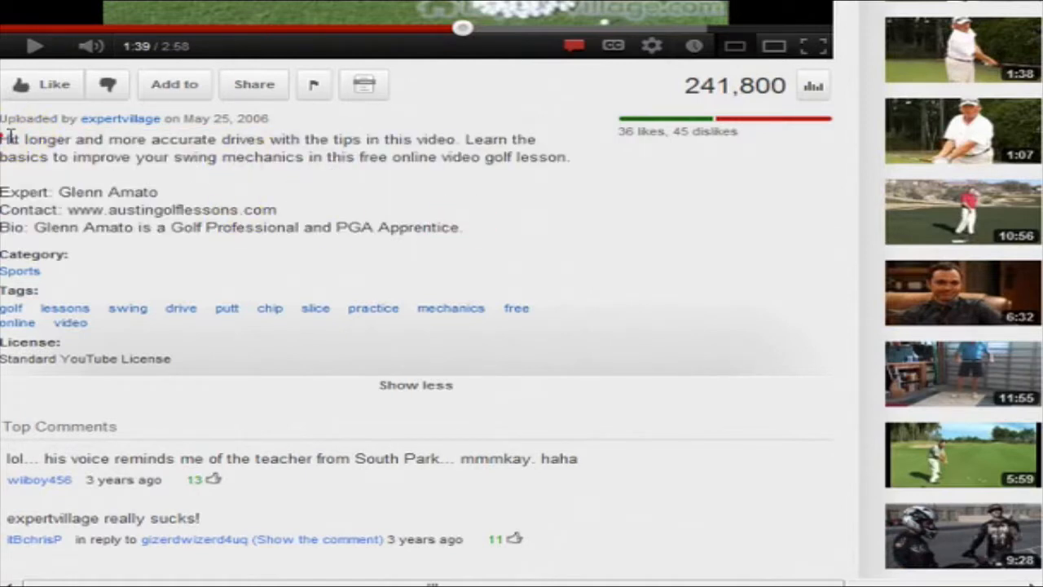
left_click(302, 147)
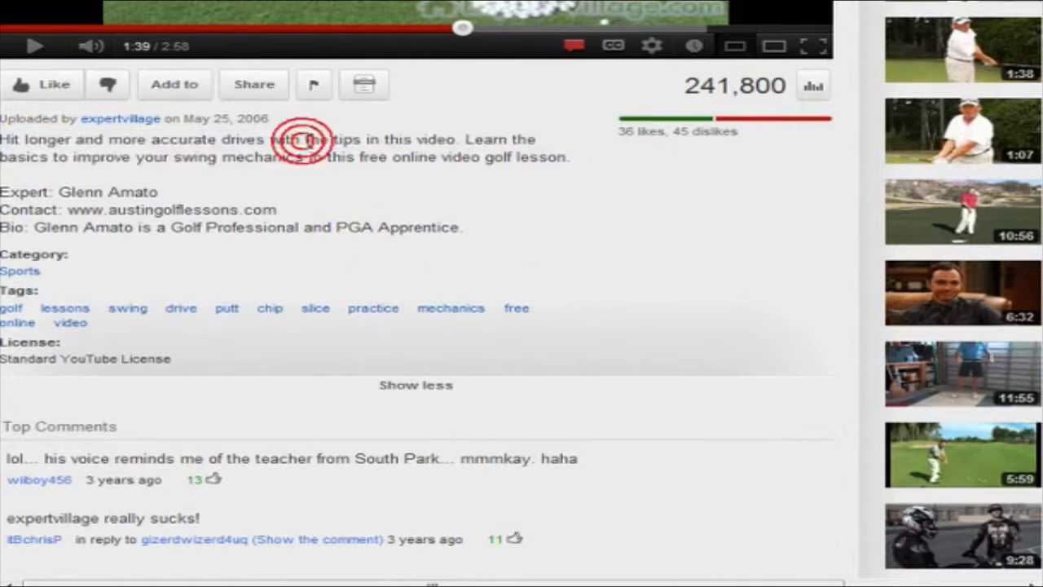
left_click_drag(306, 140, 530, 156)
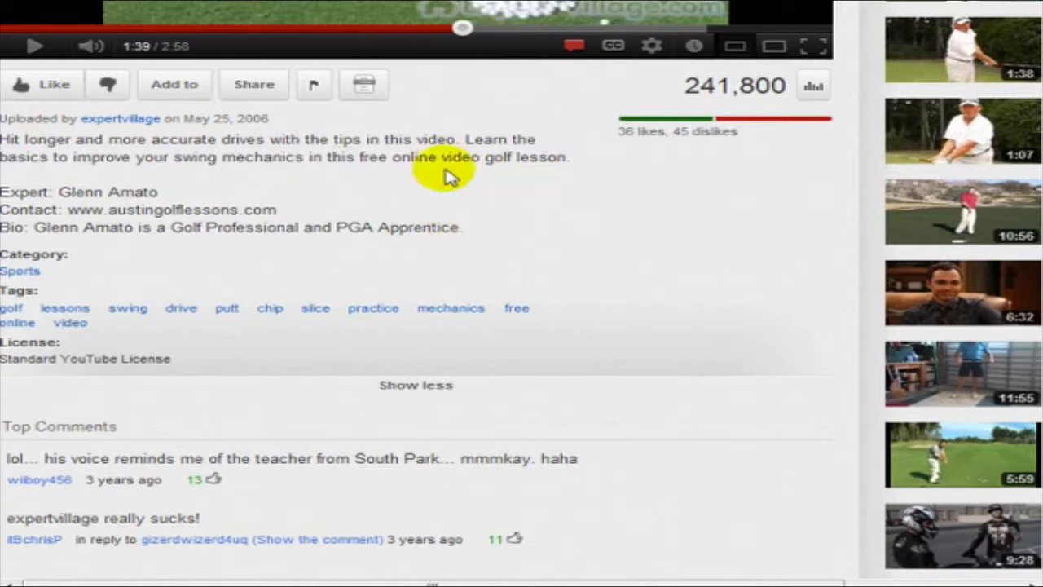
mouse_move(202, 159)
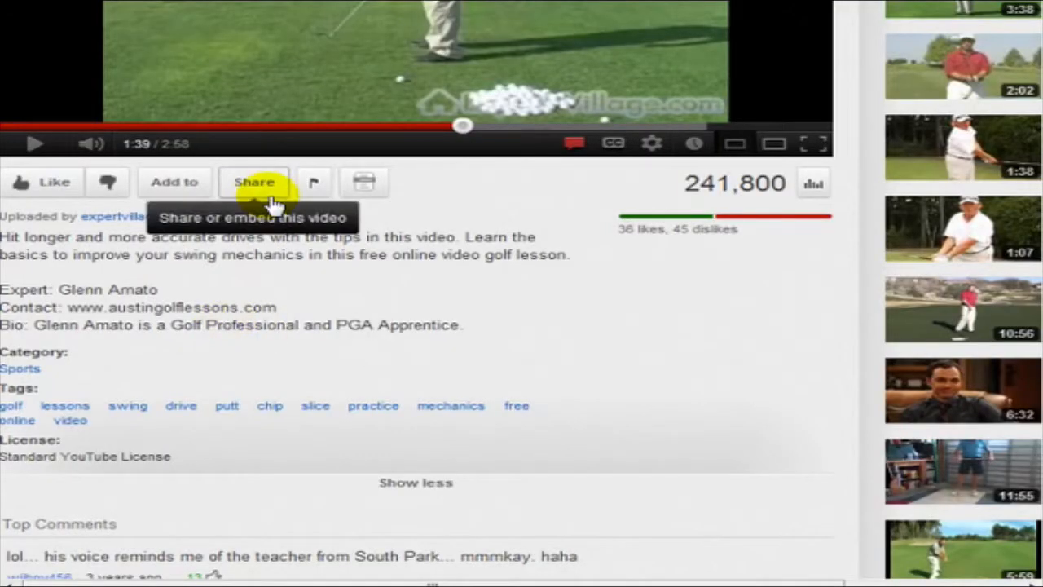
Step: Reveal the golf video's youtu.be short link and select it
left_click(254, 182)
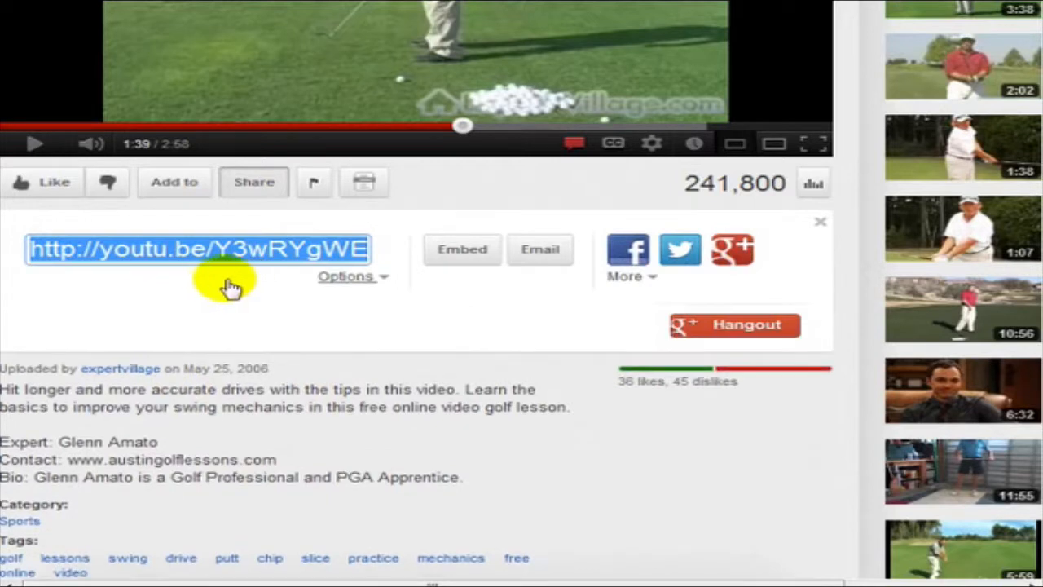
left_click(462, 249)
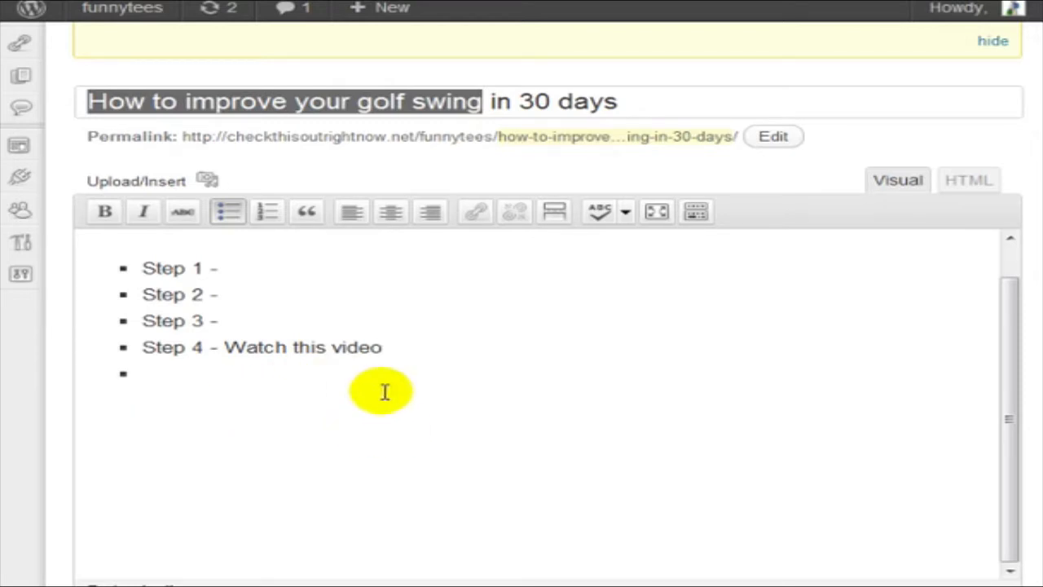
Step: Check the Step 4 iframe embed code in HTML view, then return to Visual
left_click(969, 180)
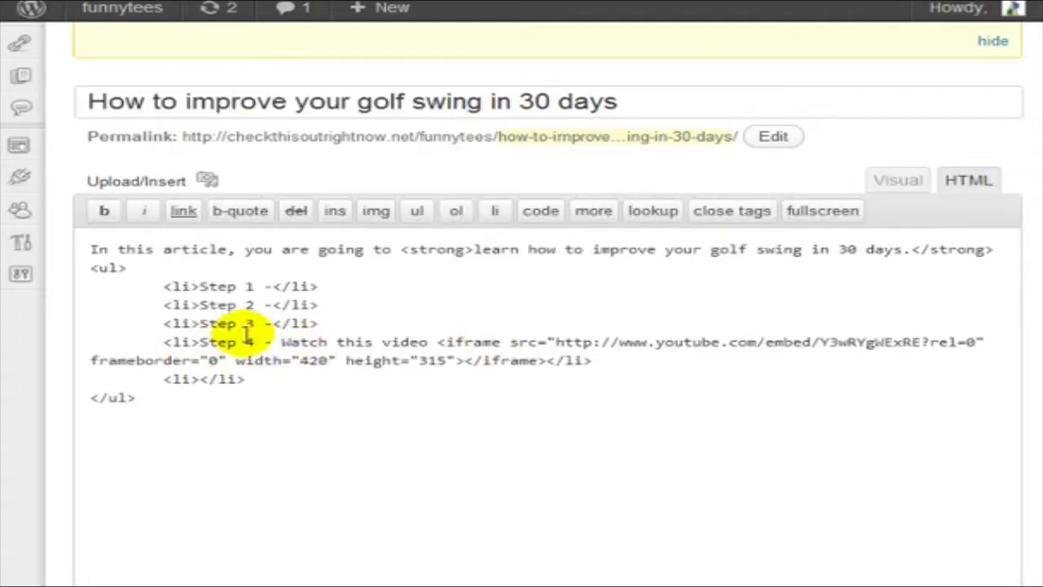
double_click(216, 342)
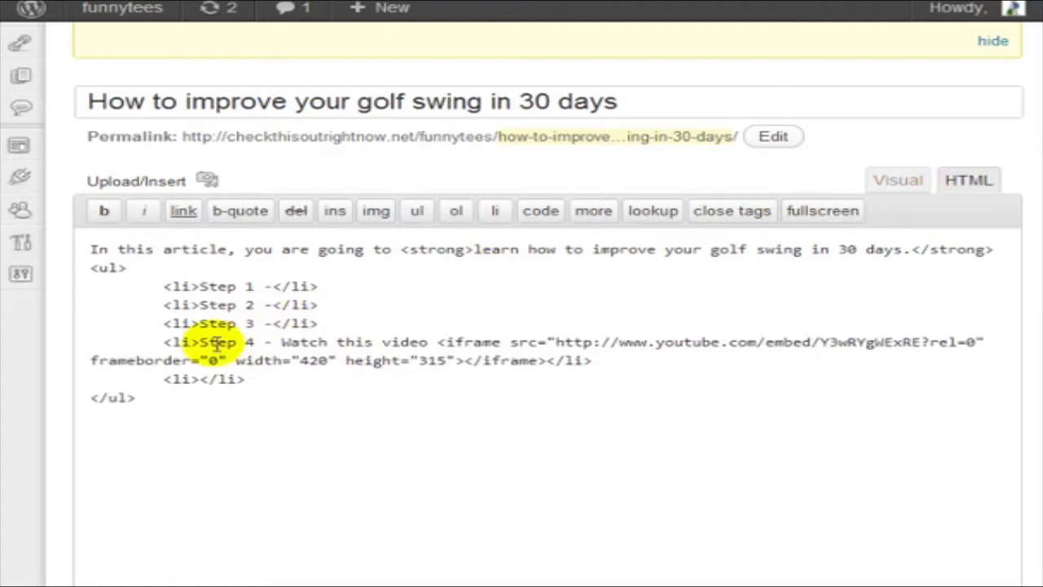
left_click(265, 342)
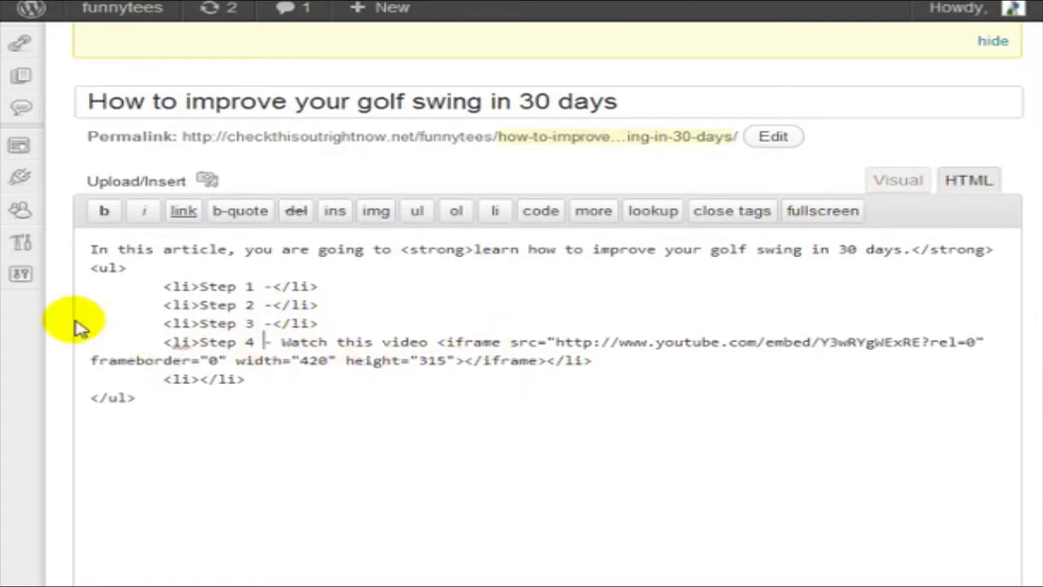
double_click(177, 341)
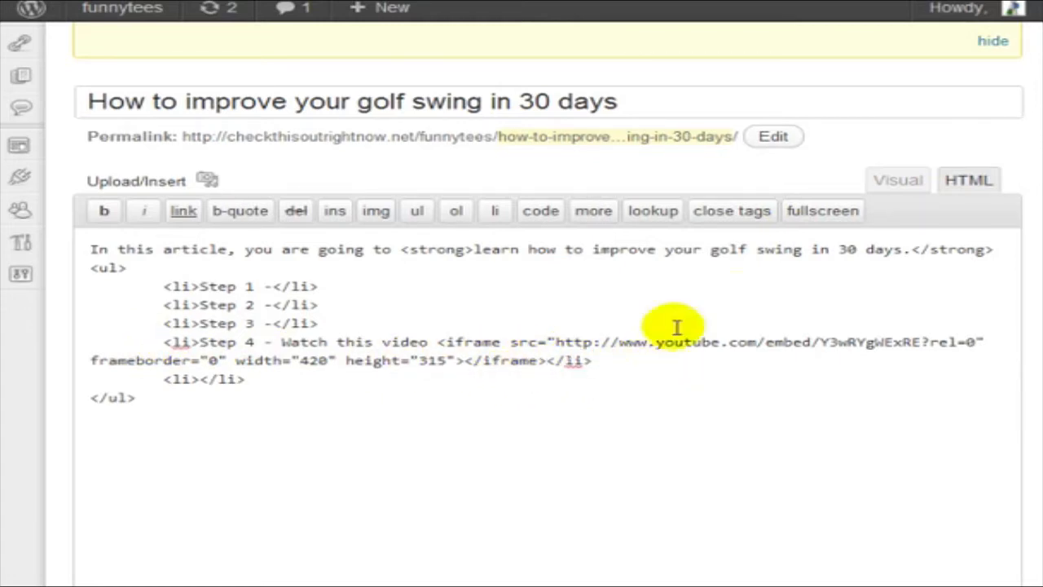
left_click(897, 180)
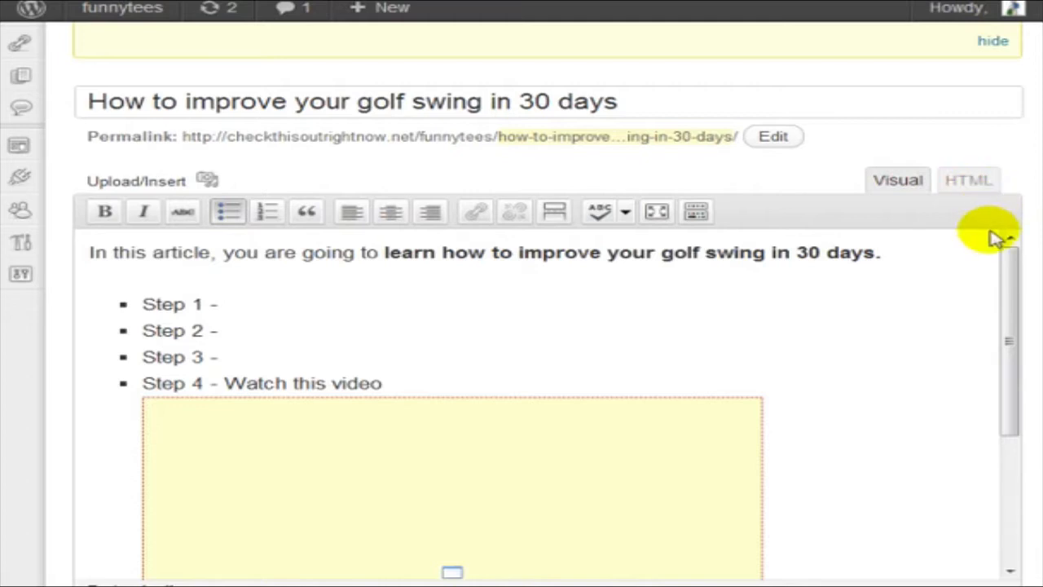
left_click_drag(88, 101, 356, 102)
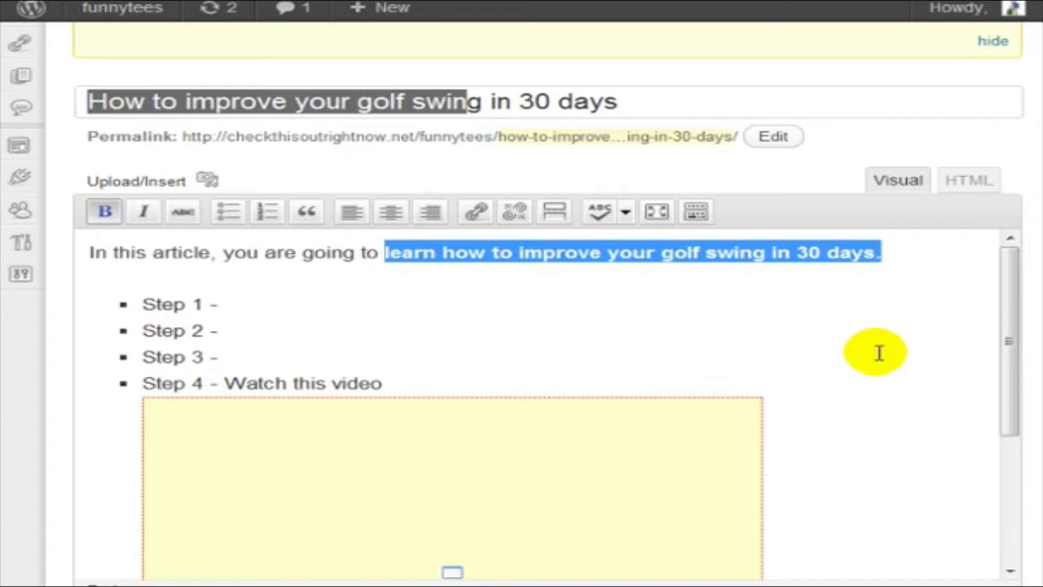
mouse_move(856, 383)
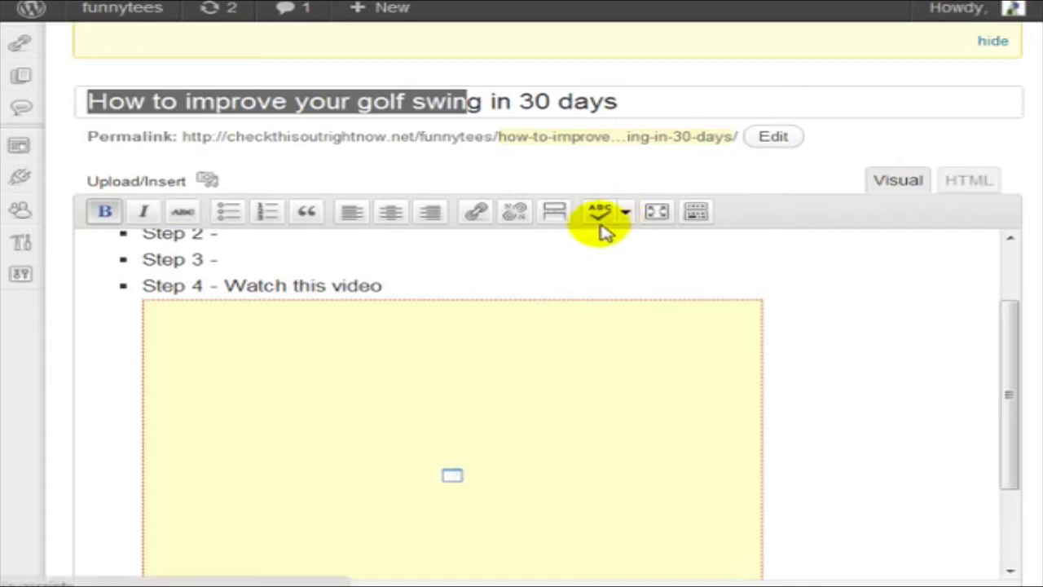
mouse_move(679, 237)
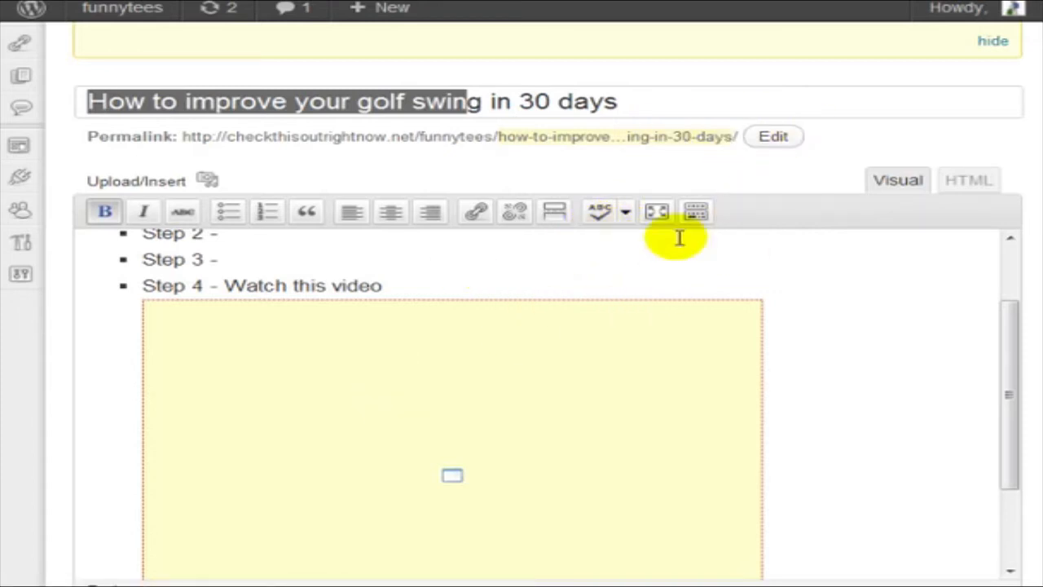
mouse_move(636, 261)
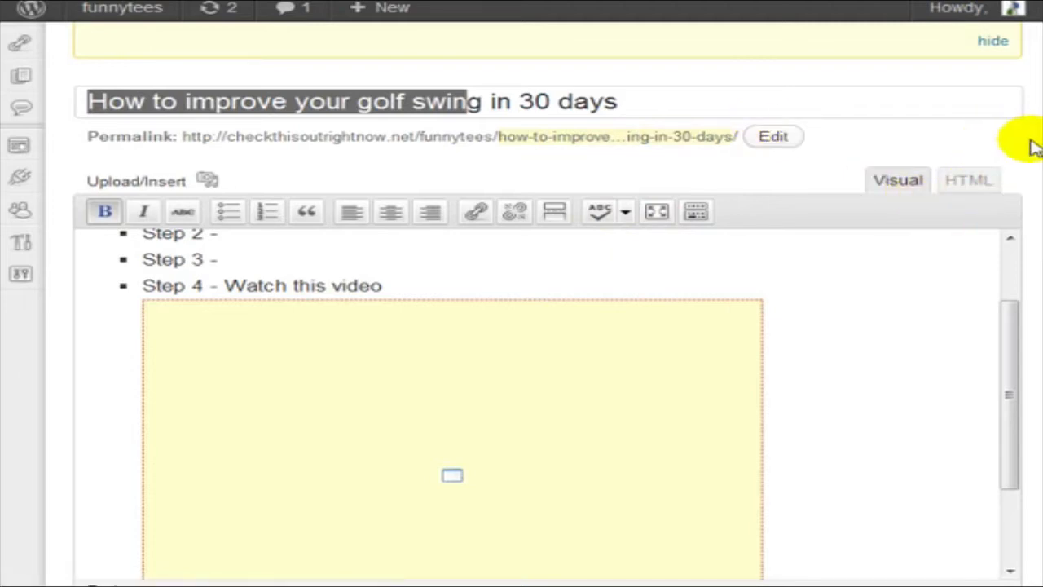
mouse_move(1031, 151)
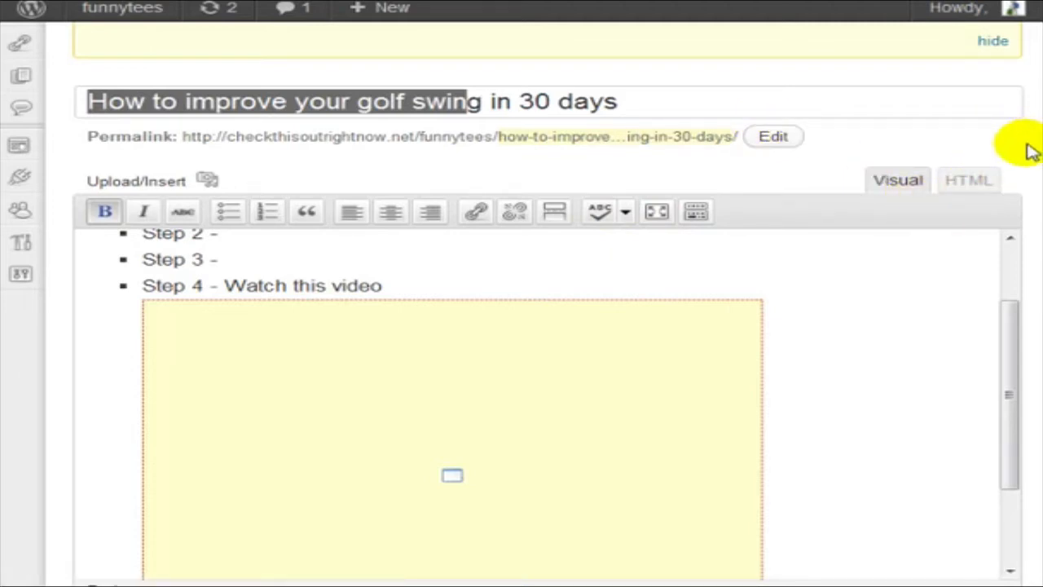